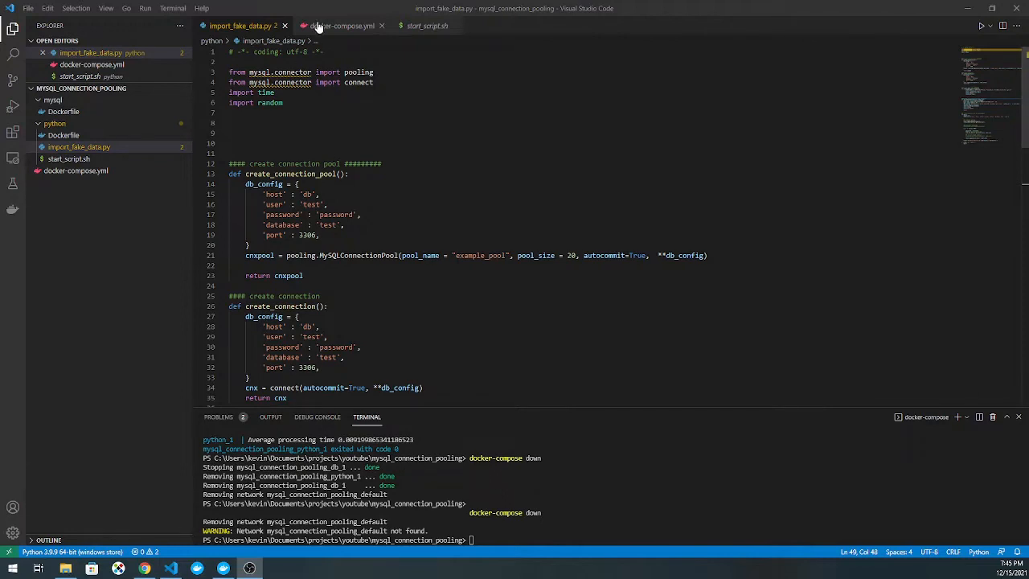
Step: View docker-compose.yml defining the db and python services
click(341, 26)
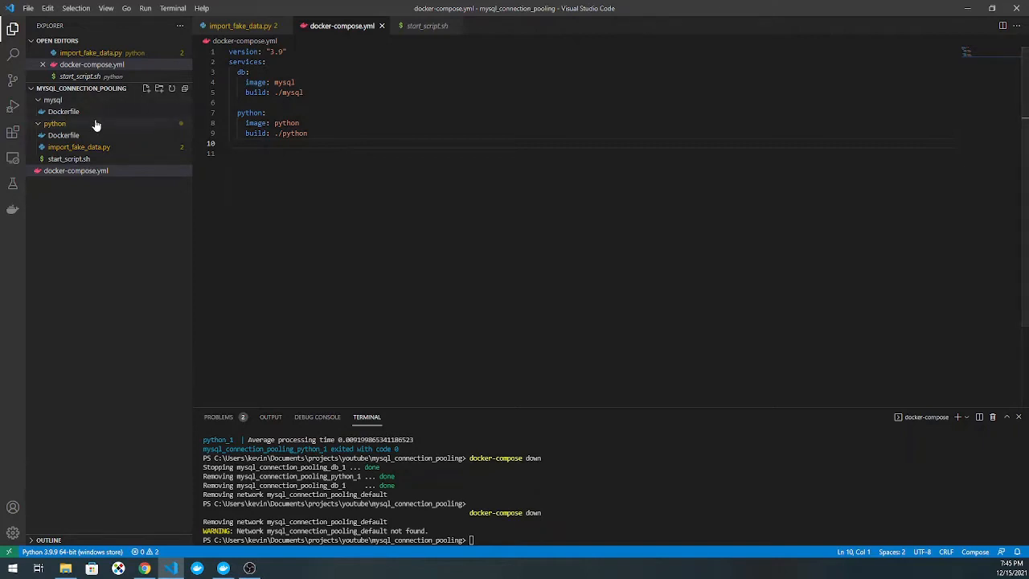
Step: Review mysql/Dockerfile (test user, password, database) then python/Dockerfile installing mysql-connector-python
click(64, 111)
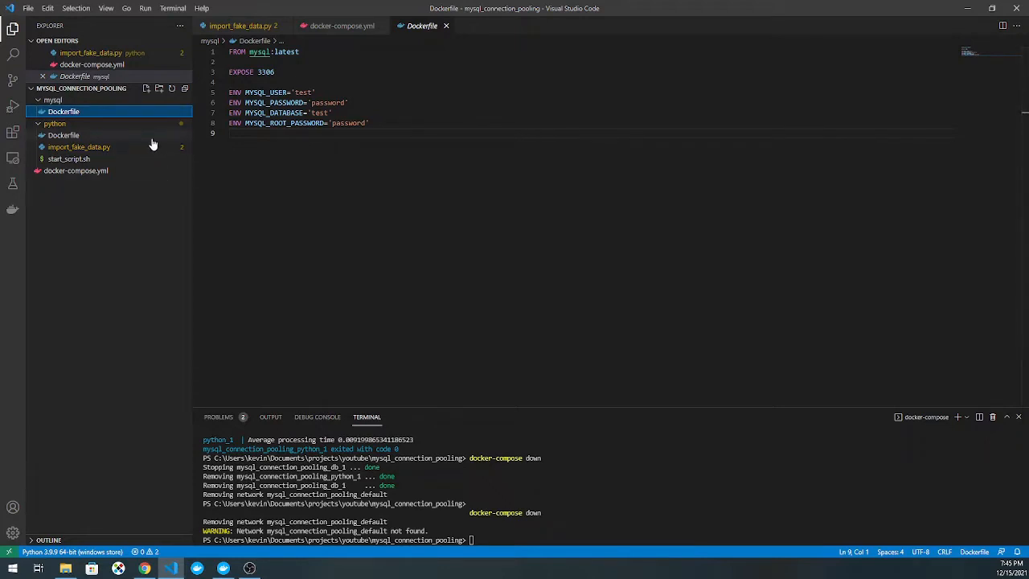
click(65, 135)
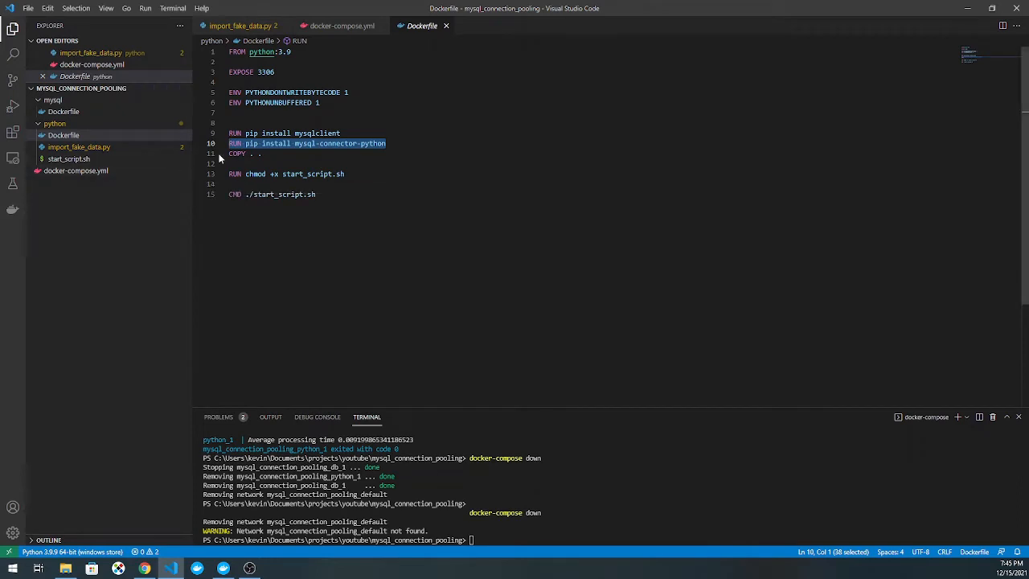
Step: Check the python command in start_script.sh, then return to import_fake_data.py
click(68, 159)
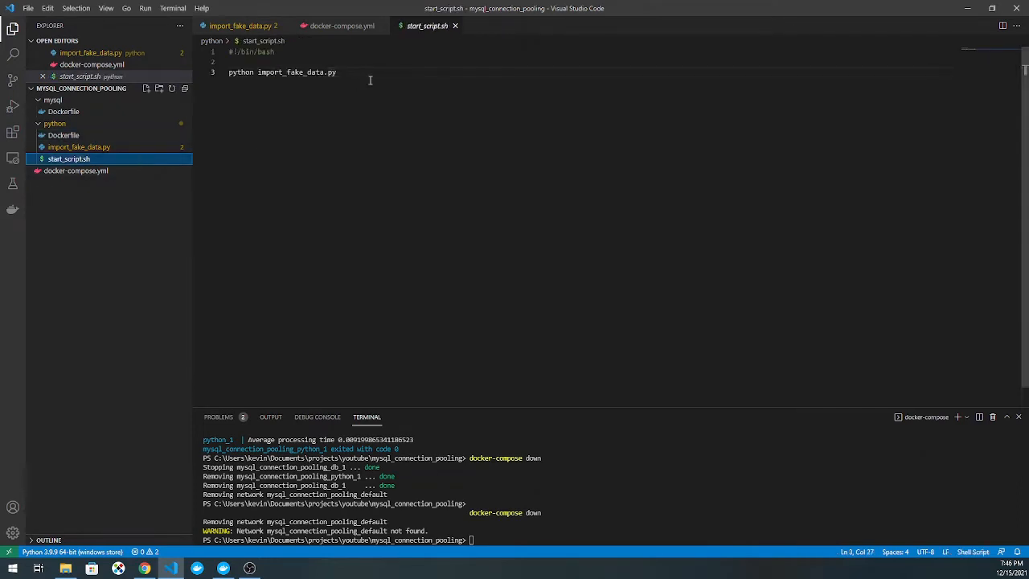
triple_click(281, 70)
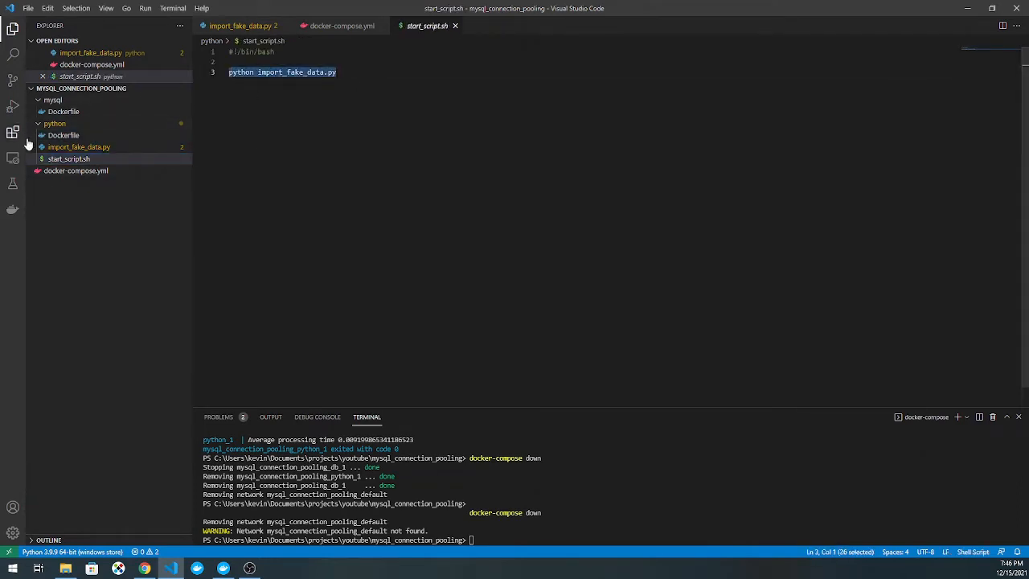
click(62, 135)
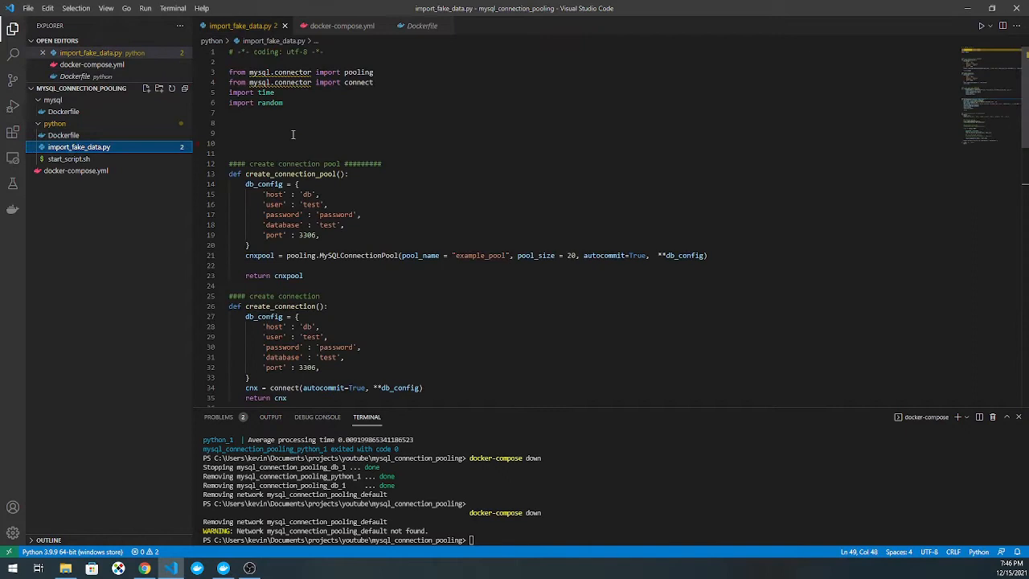
mouse_move(504, 126)
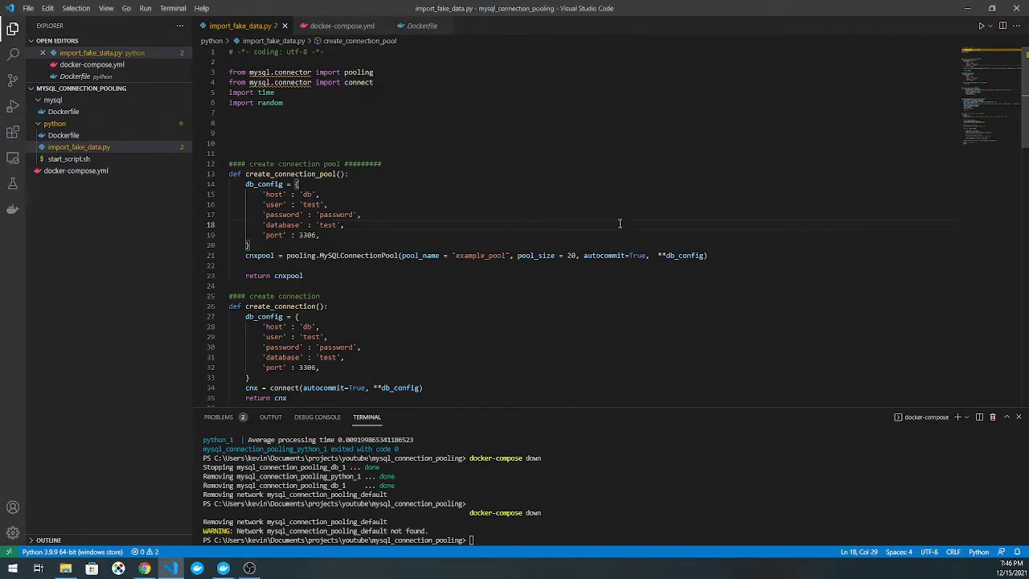
mouse_move(309, 173)
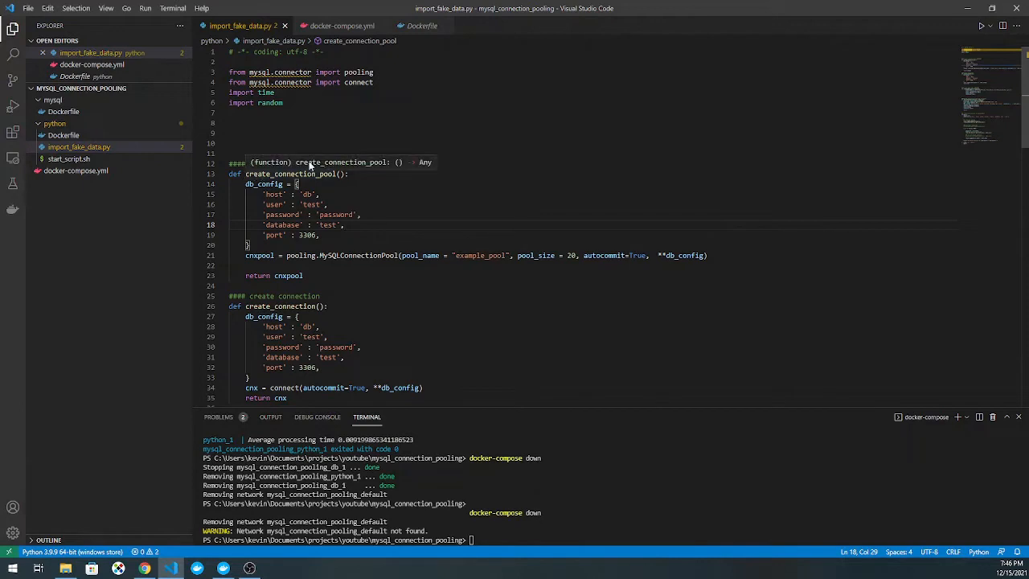
click(221, 174)
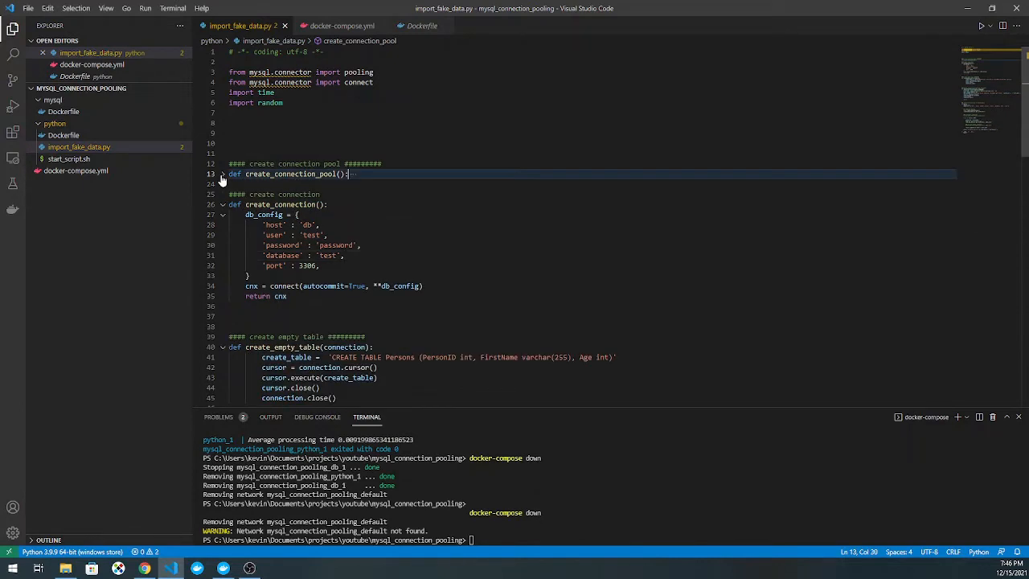
click(222, 173)
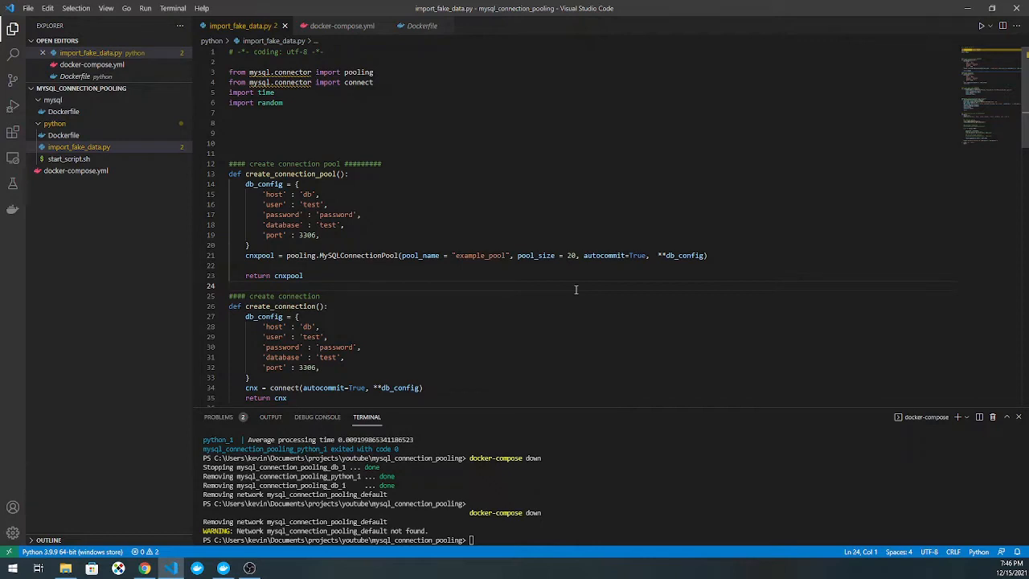
double_click(607, 256)
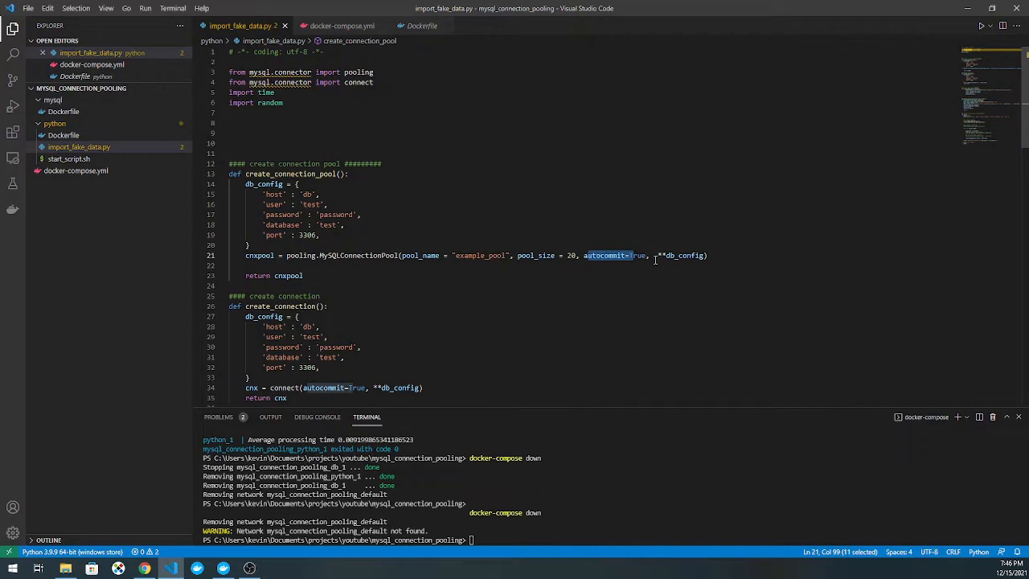
click(228, 287)
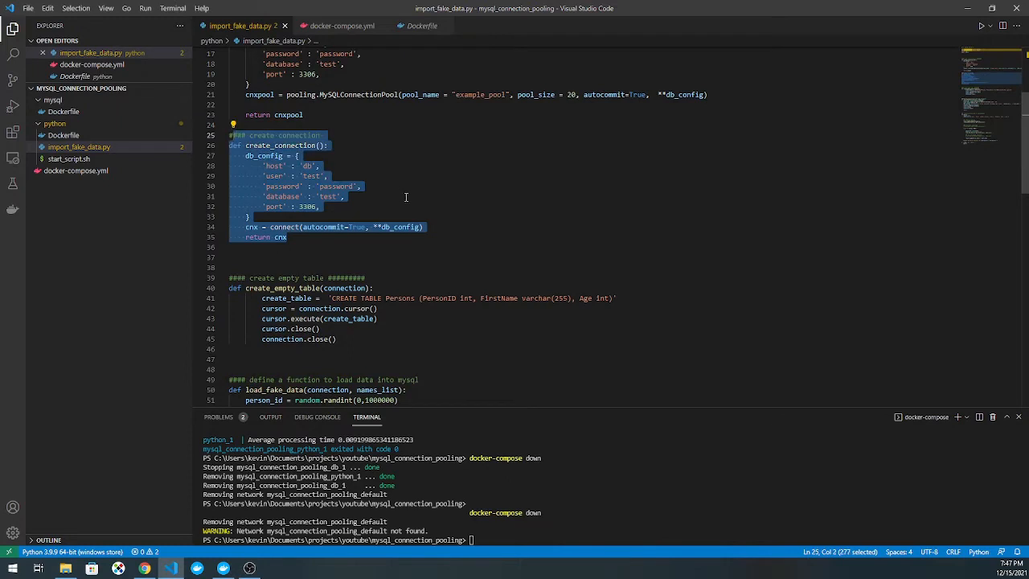
click(405, 196)
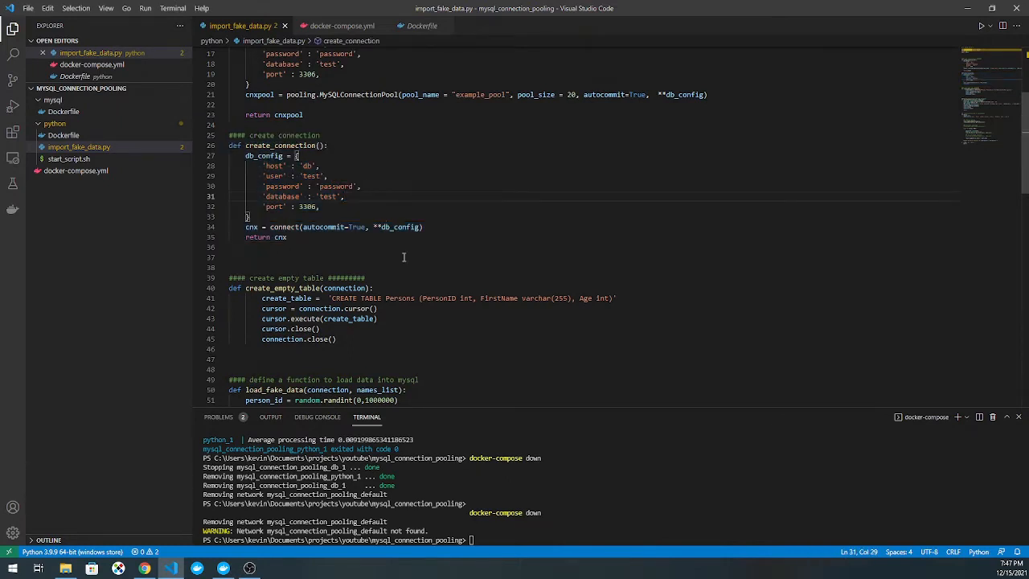
scroll(down, 3)
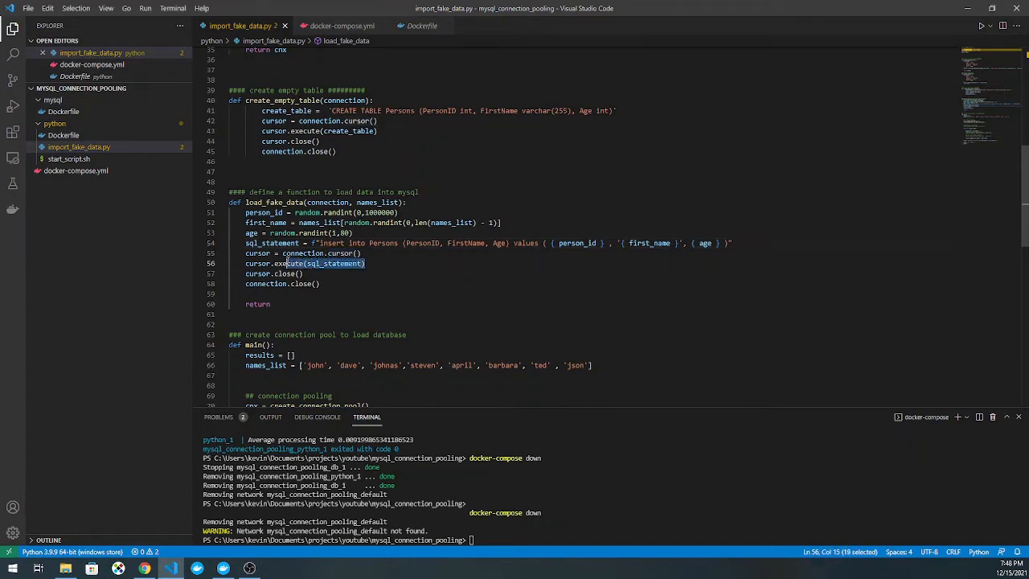
click(322, 273)
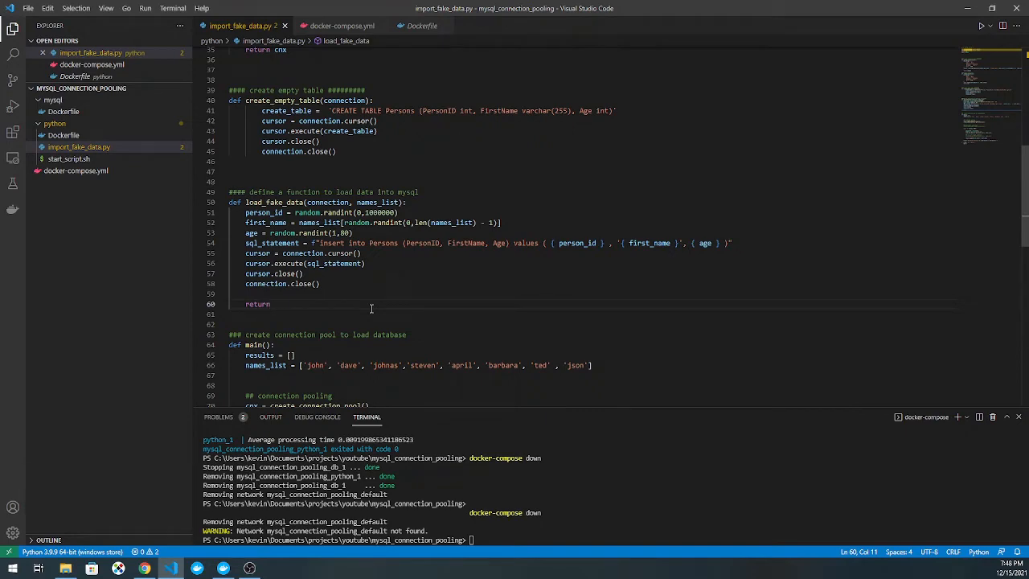
scroll(down, 3)
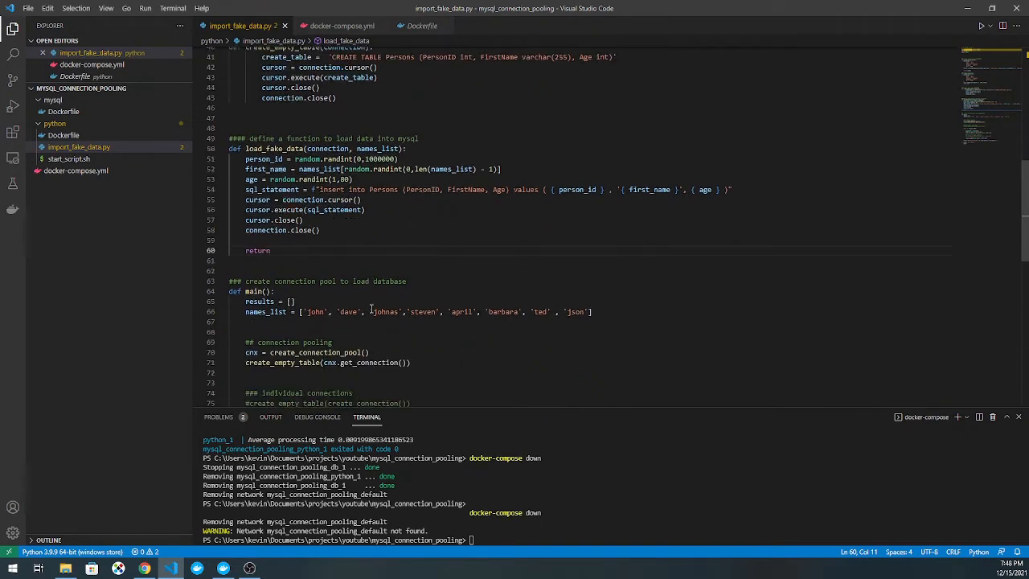
Step: Run the pooled benchmark via docker-compose up python and review the main() timing loop
scroll(down, 3)
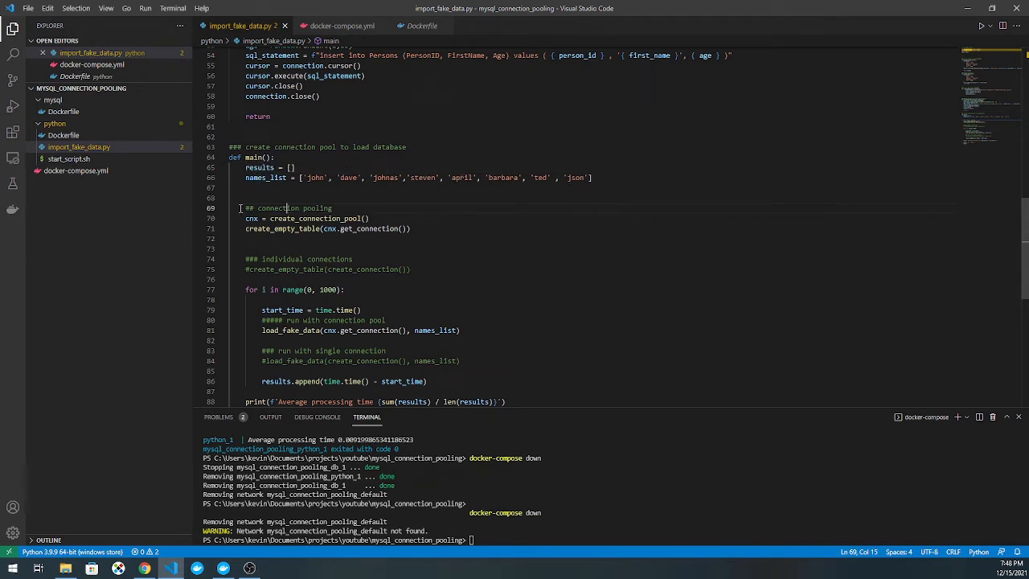
scroll(down, 3)
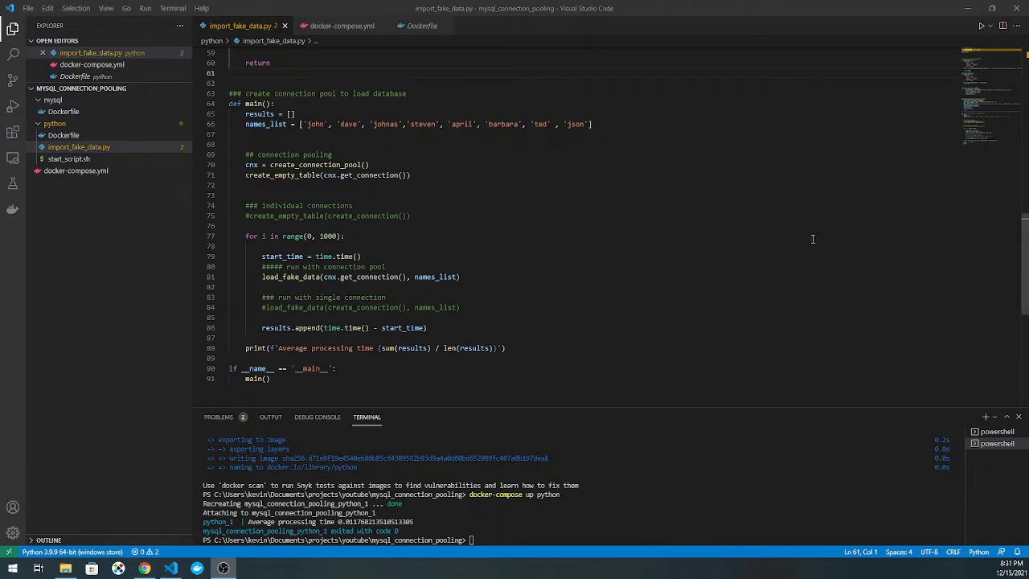
mouse_move(465, 164)
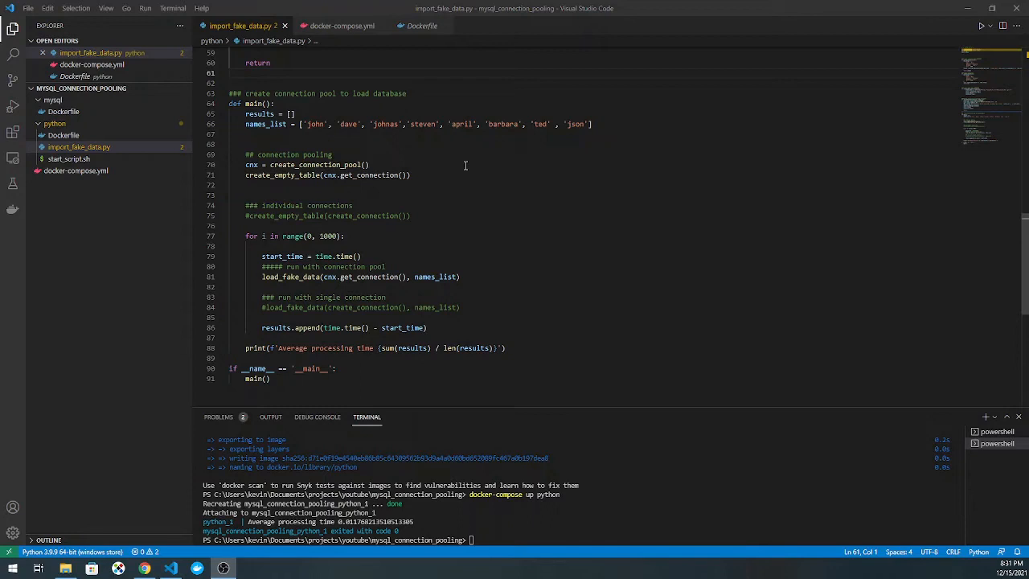
mouse_move(331, 173)
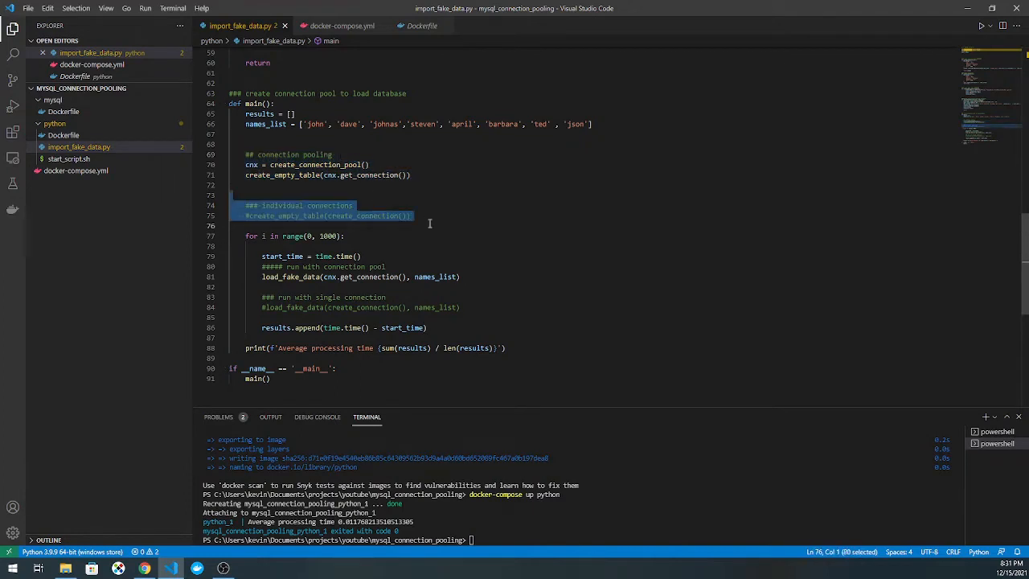
click(249, 225)
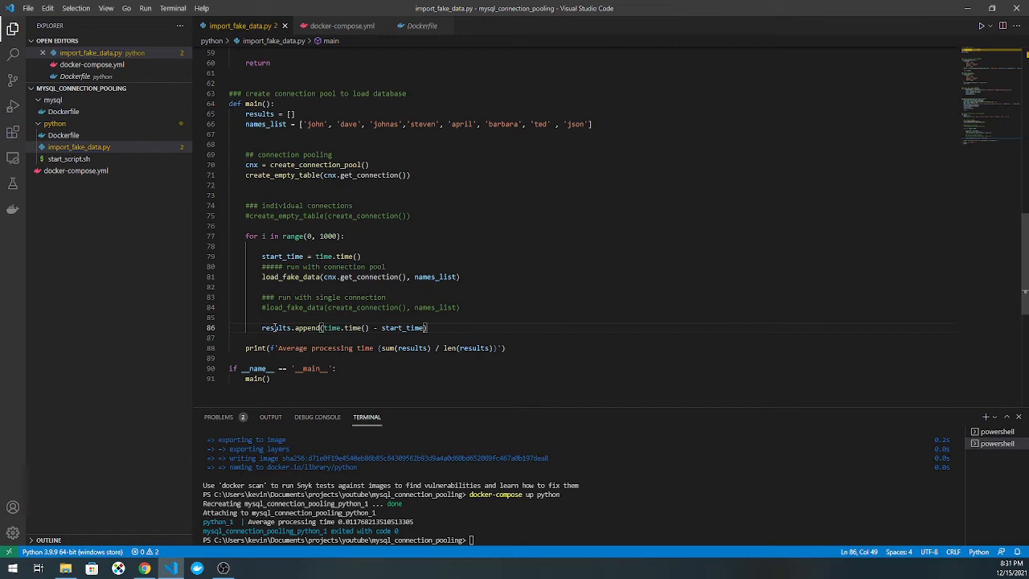
double_click(275, 327)
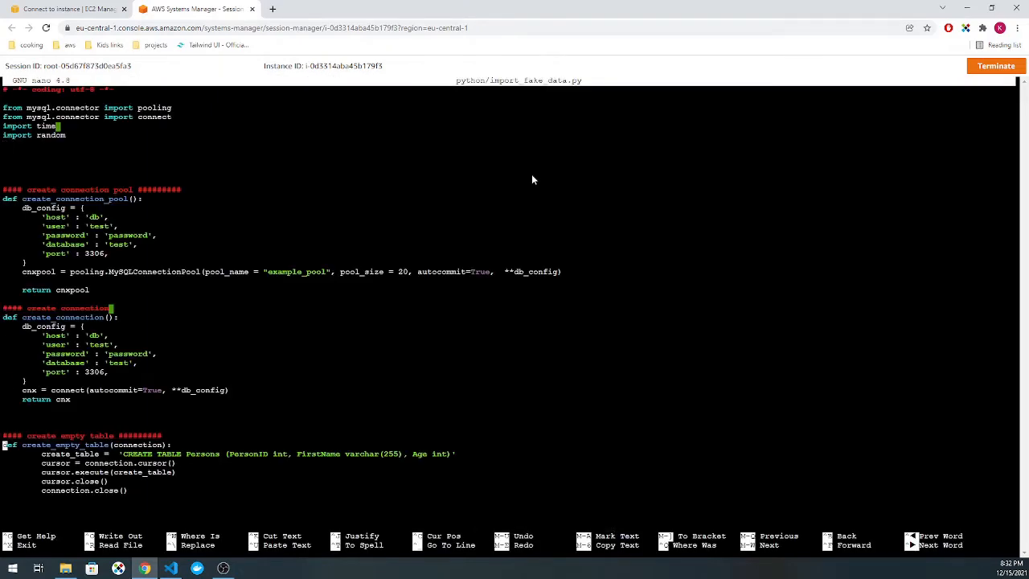
Step: In nano, switch main() from the connection pool to create_connection lines, then save and exit
scroll(down, 3)
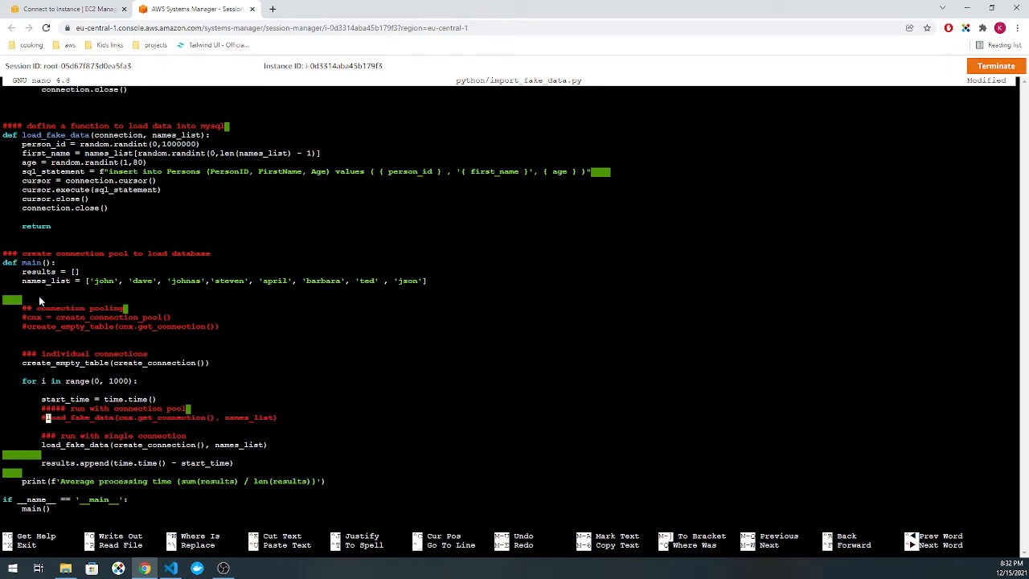
mouse_move(212, 360)
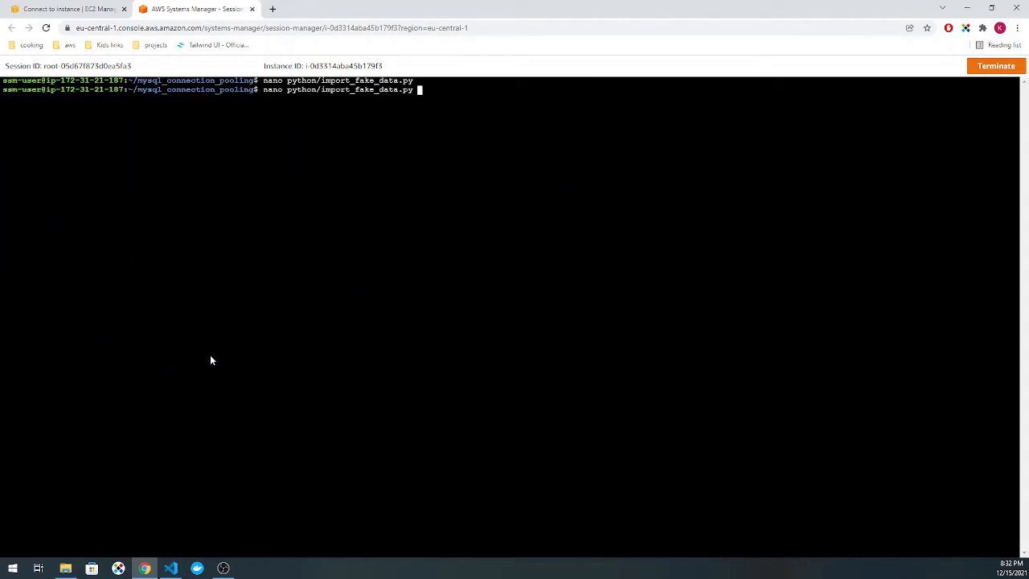
Step: Rebuild the mysql and python images with sudo docker-compose build
text(sudo docker-compose d)
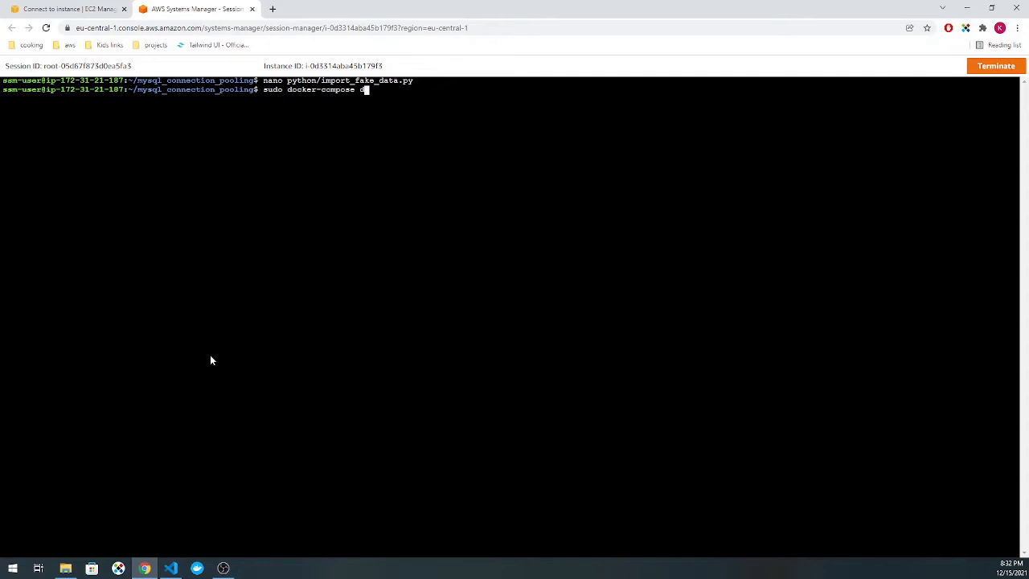
text(build)
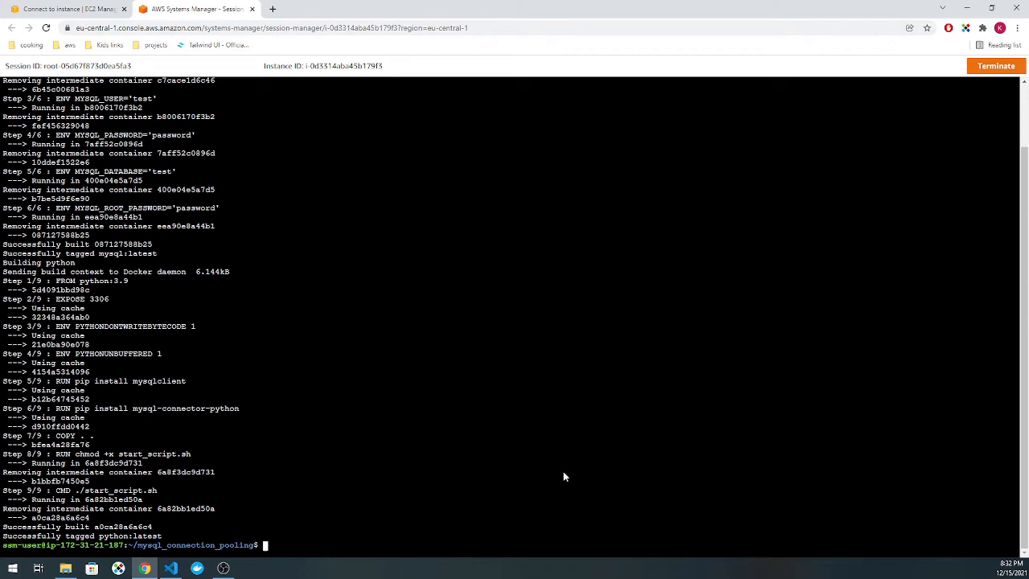
text(sudo)
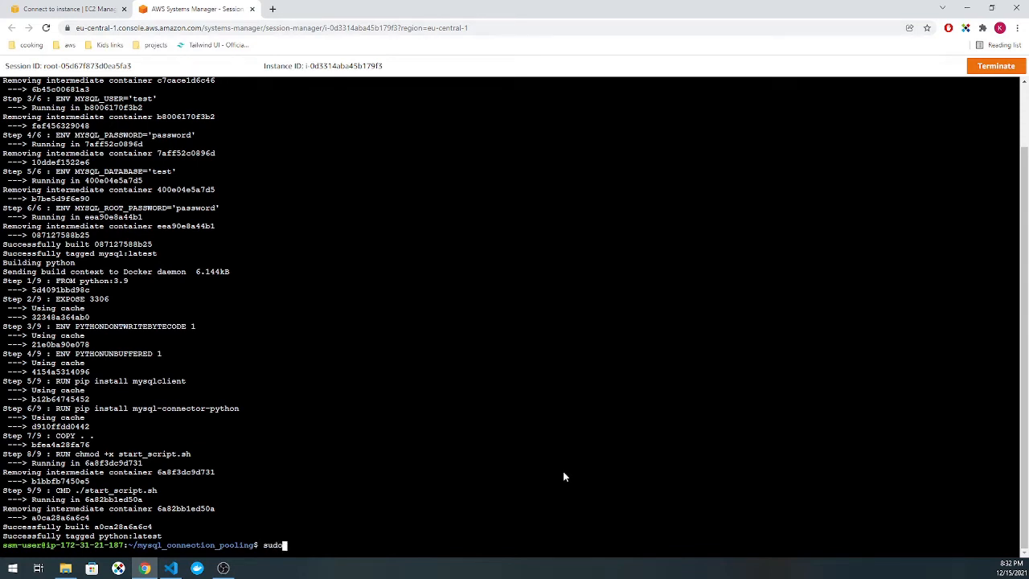
Step: Bring the Compose services up detached and check running containers with sudo docker ps
text(docker-compose bu)
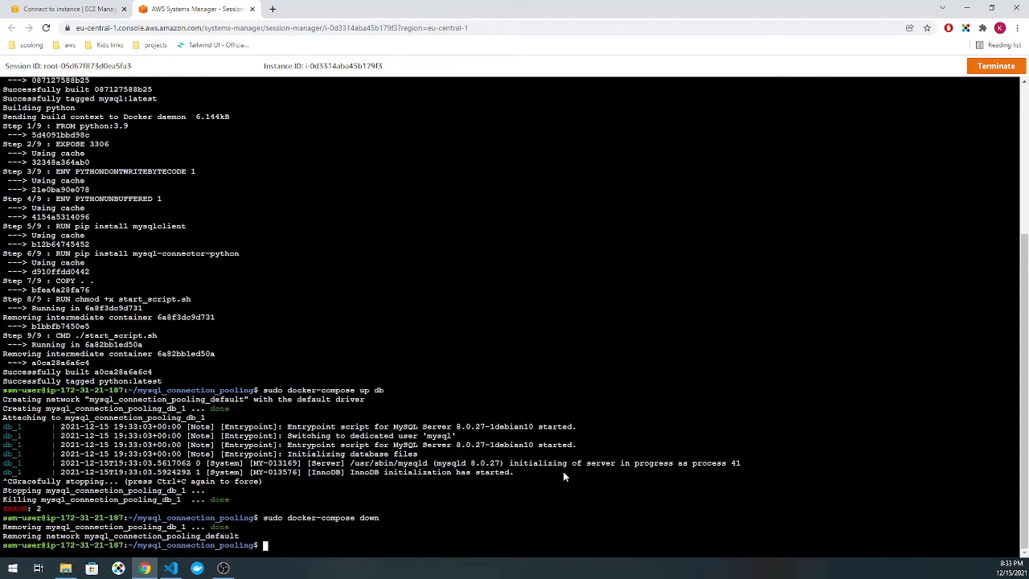
text(sudo docker-compose)
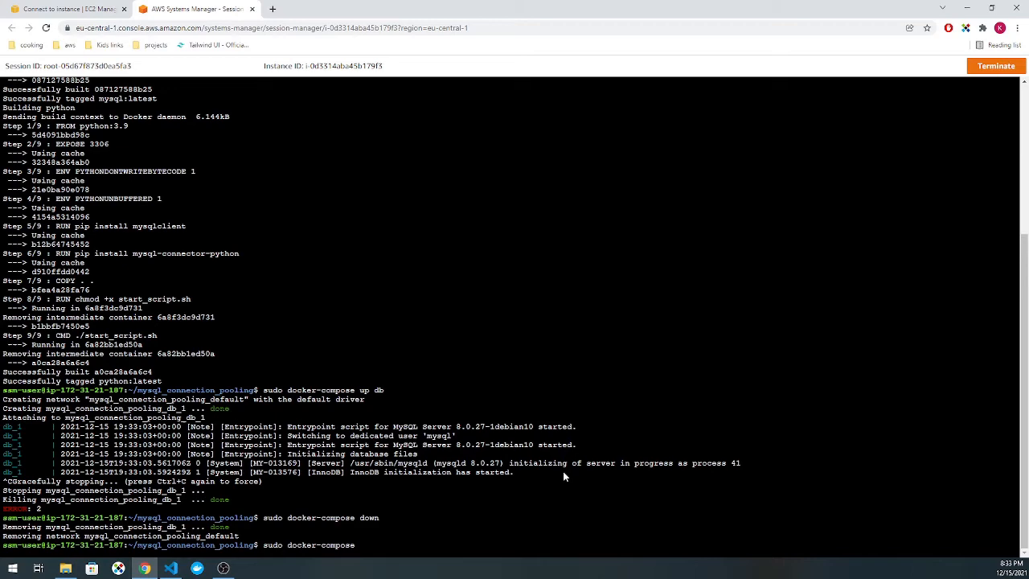
text(up -)
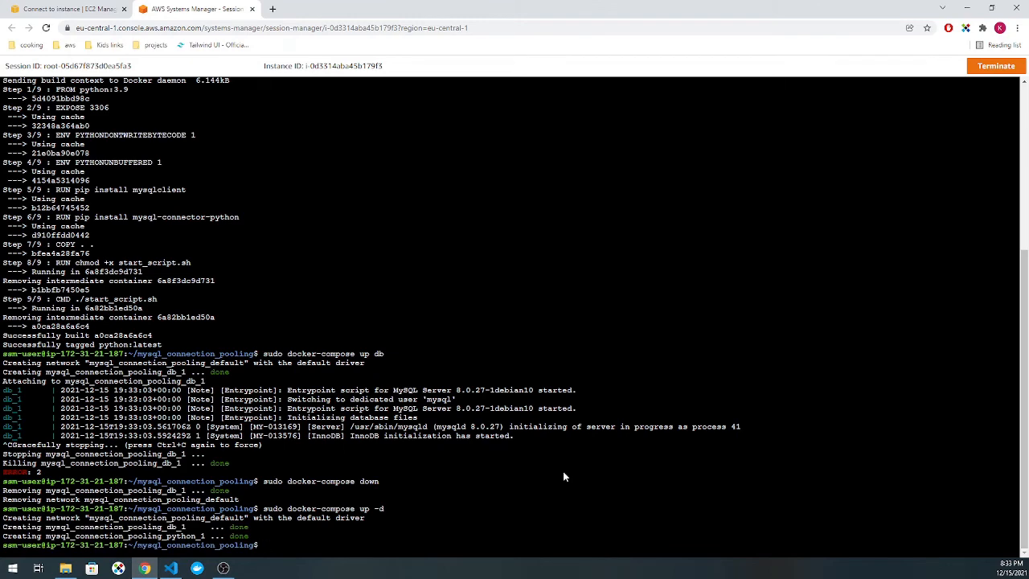
text(docker ps)
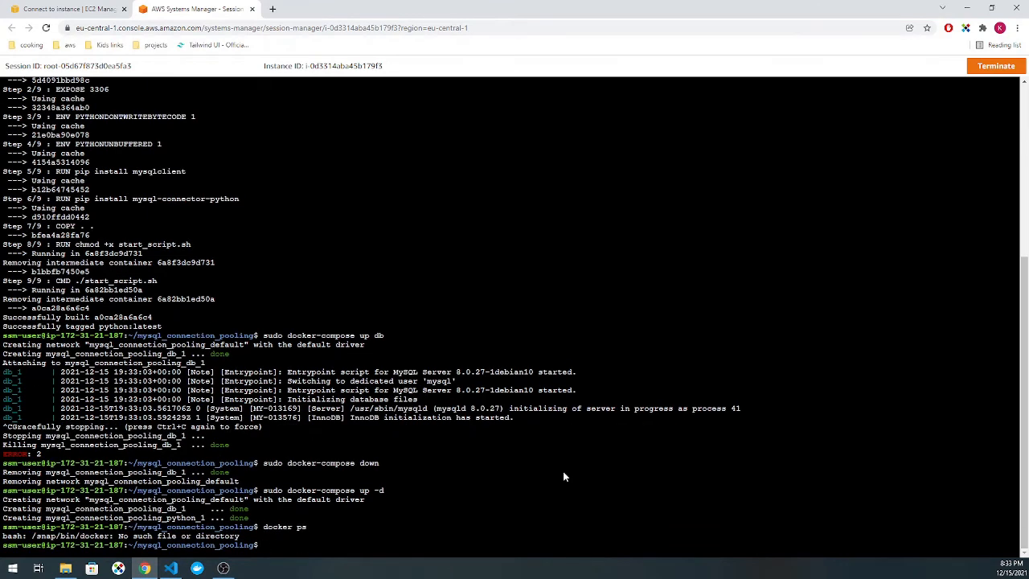
text(sudo docker ps)
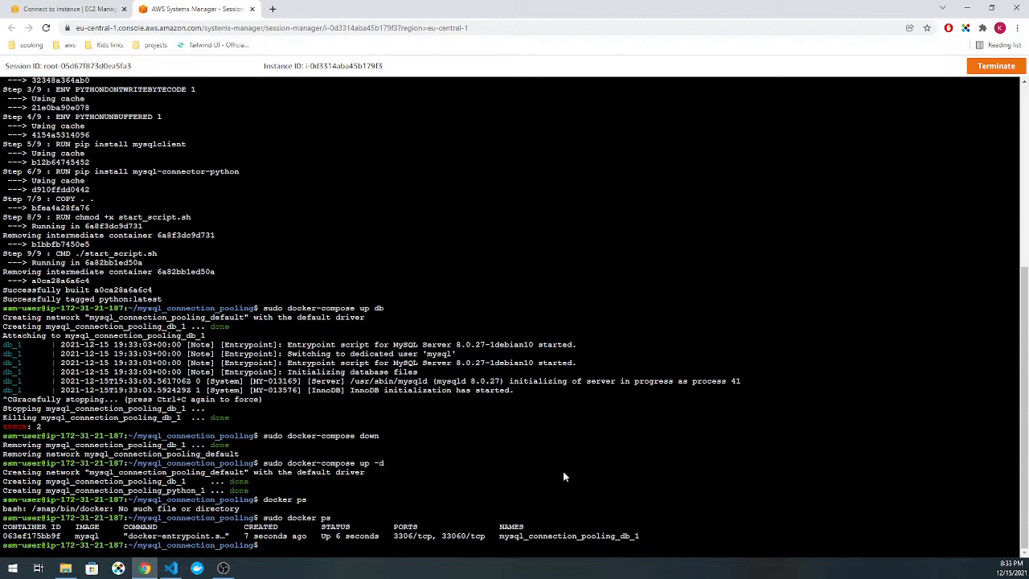
Step: Confirm the MySQL db container is running and prepare docker-compose up python
text(docker ps)
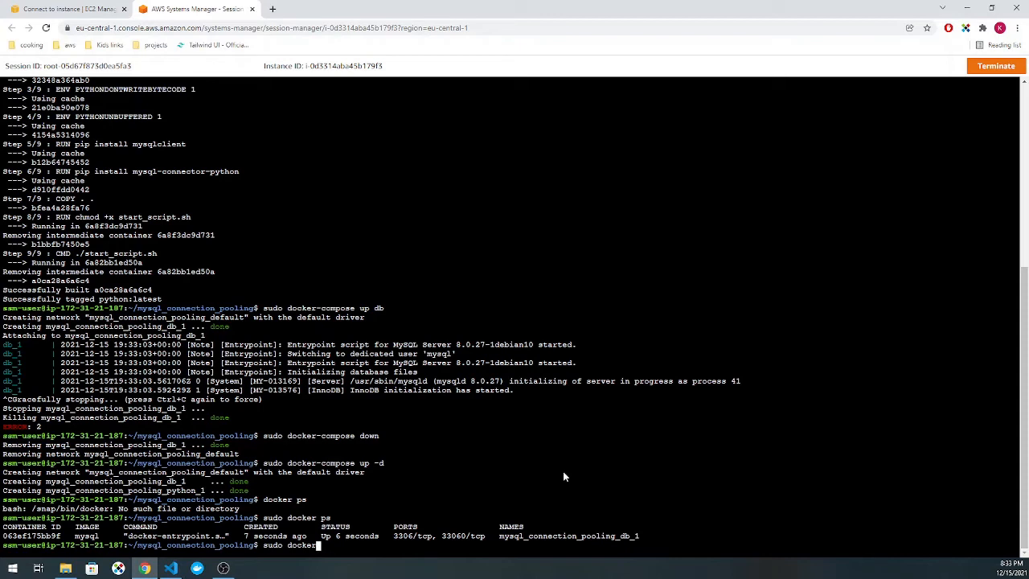
text(-compose)
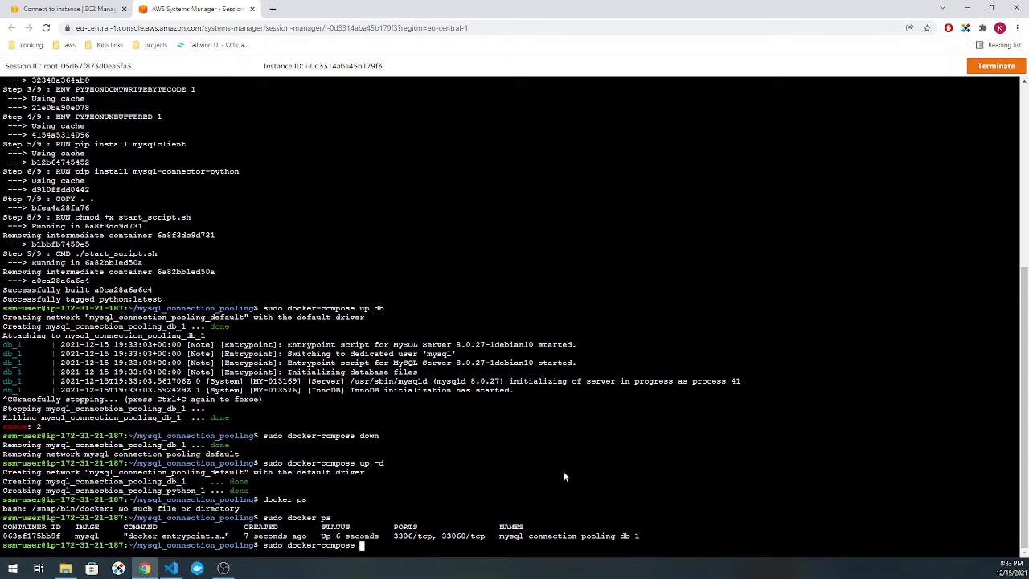
text(up python)
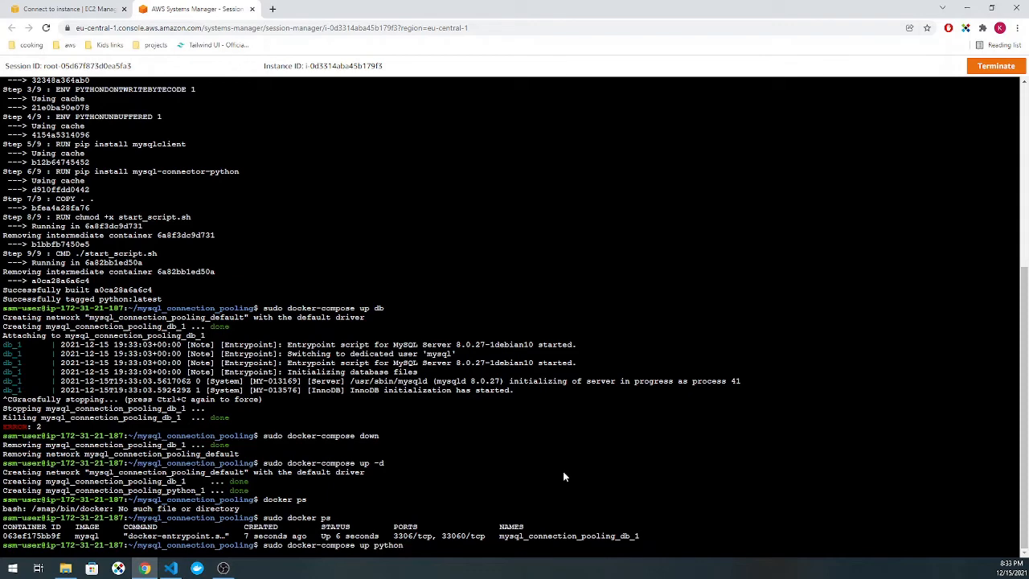
Step: Run the Python benchmark for its average processing time, then edit python/import_fake_data.py in nano
scroll(down, 3)
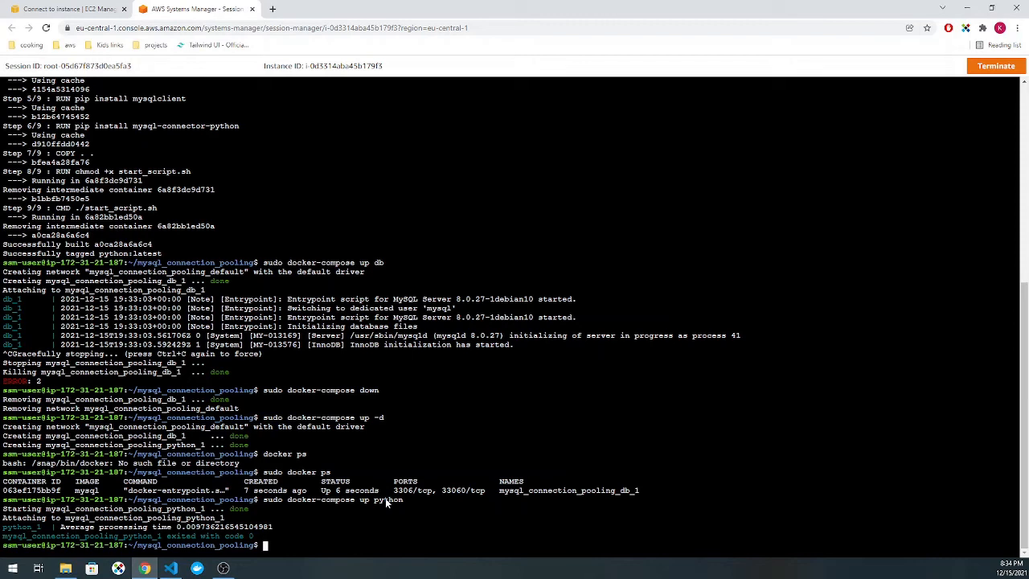
text(sudo docker ps)
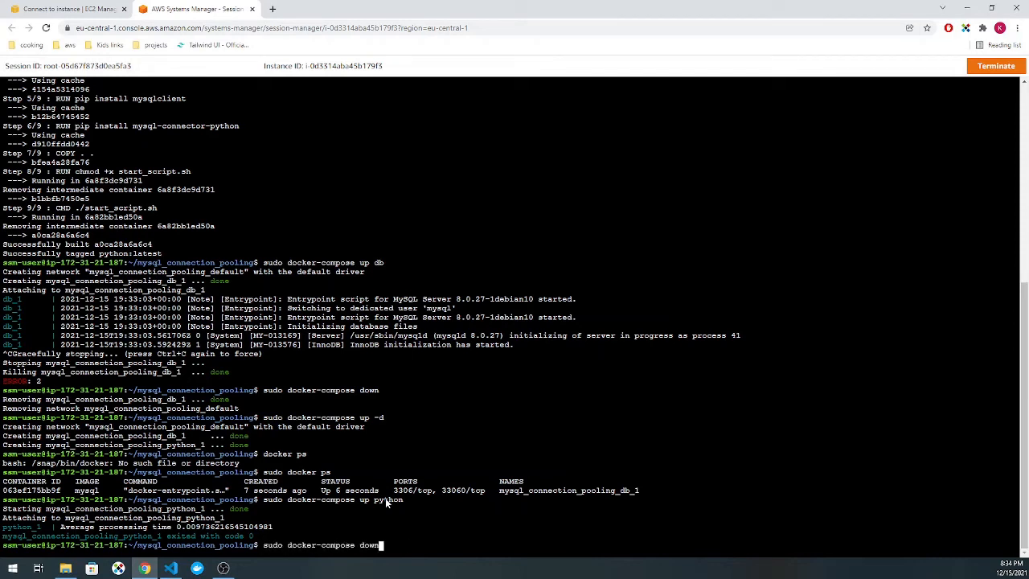
text(nano python/import_fake_data.py)
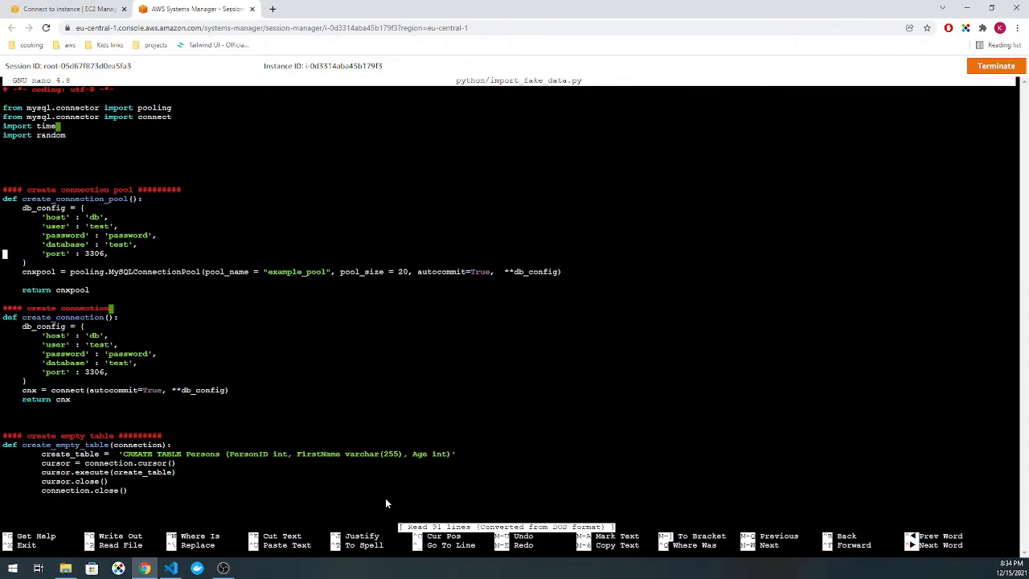
Step: Close import_fake_data.py in nano and start a sudo docker ps check at the prompt
scroll(down, 3)
text(sudo docker p)
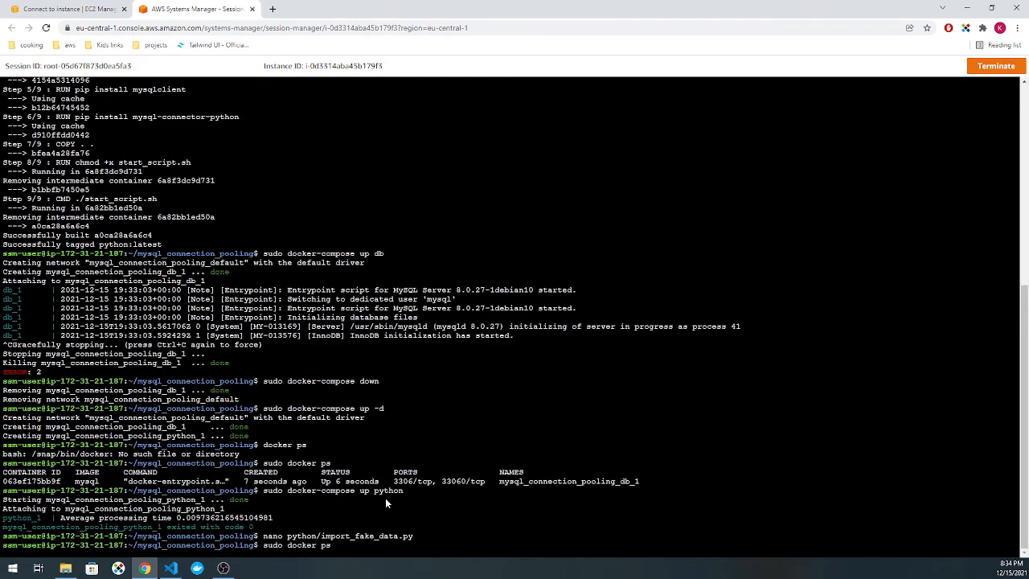
Step: Tear down the containers with sudo docker-compose down and rebuild with sudo docker-compose build
text(sudo docker-c)
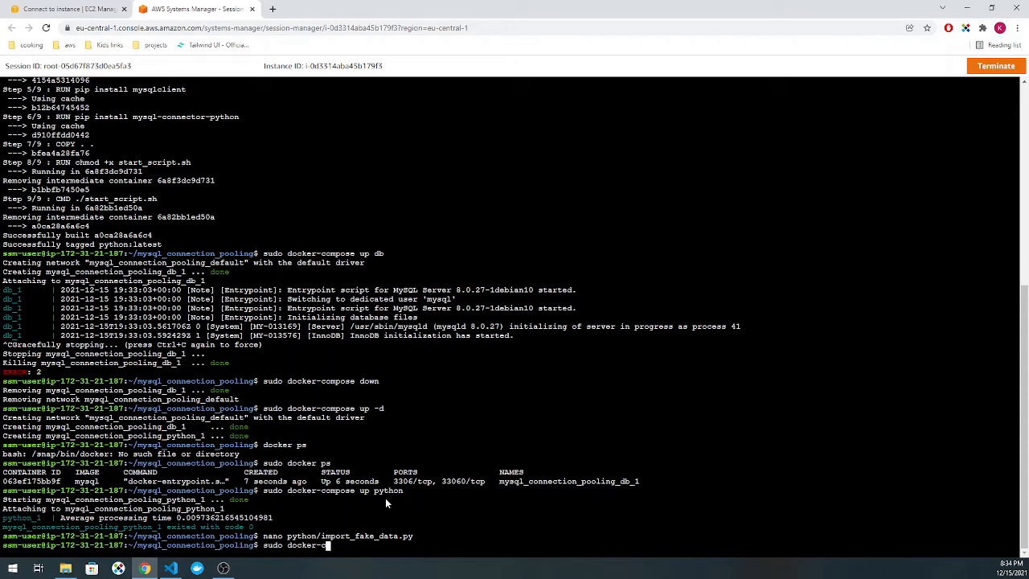
key(enter)
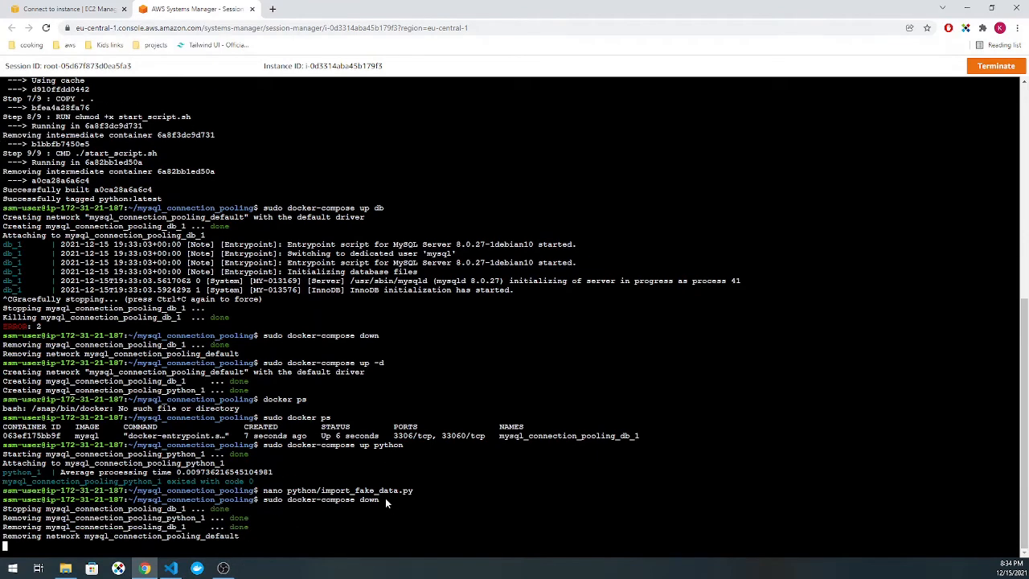
text(sudo docker-compose)
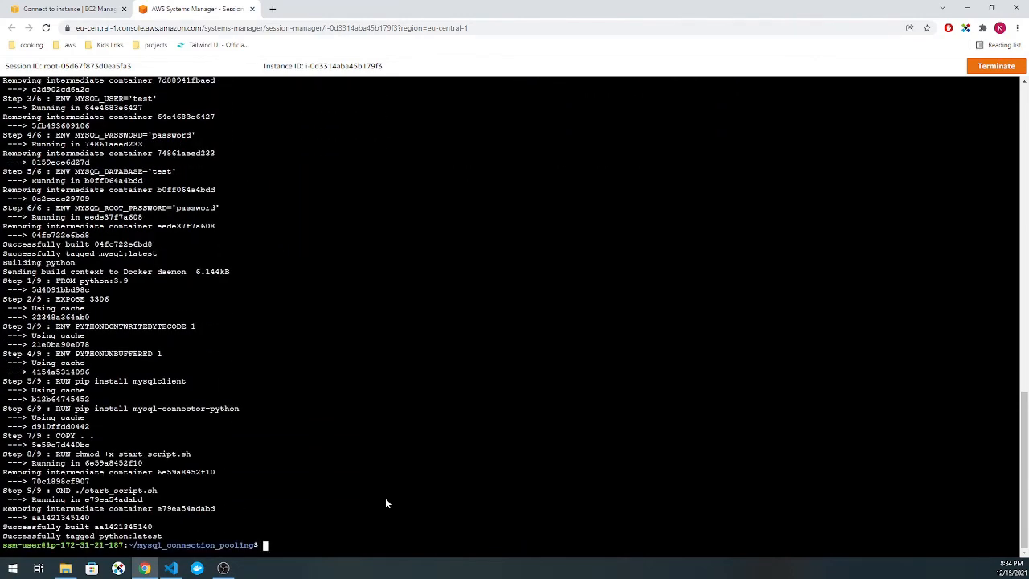
text(sudo docker-compose build)
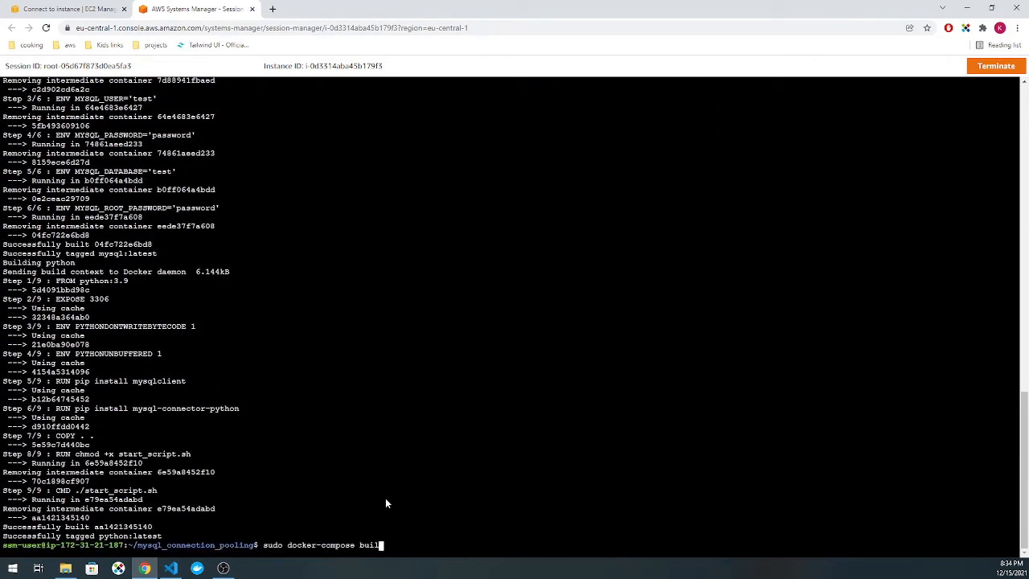
Step: Start only the db service detached with sudo docker-compose up -d db
text(up)
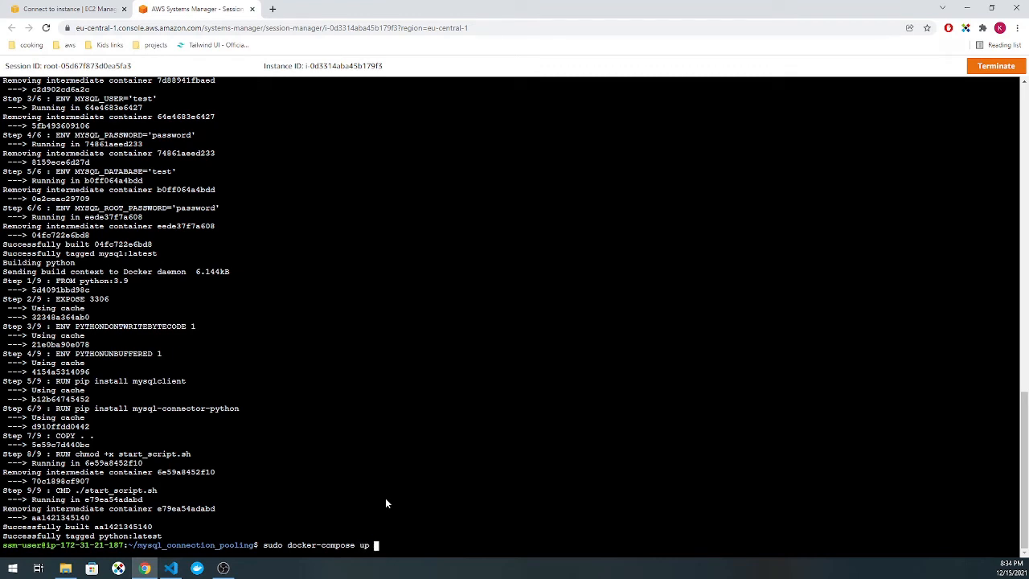
text(-d)
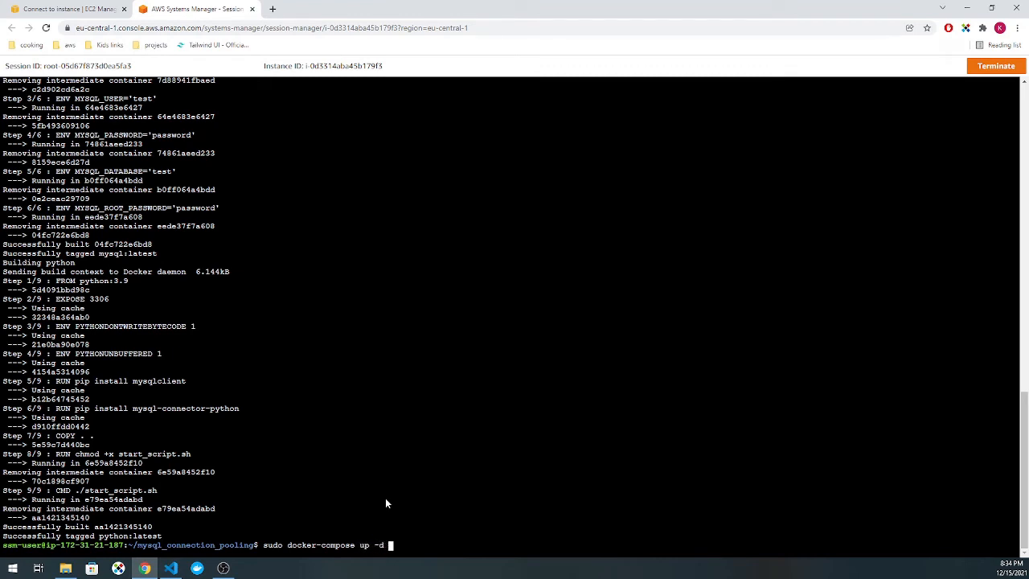
text(db)
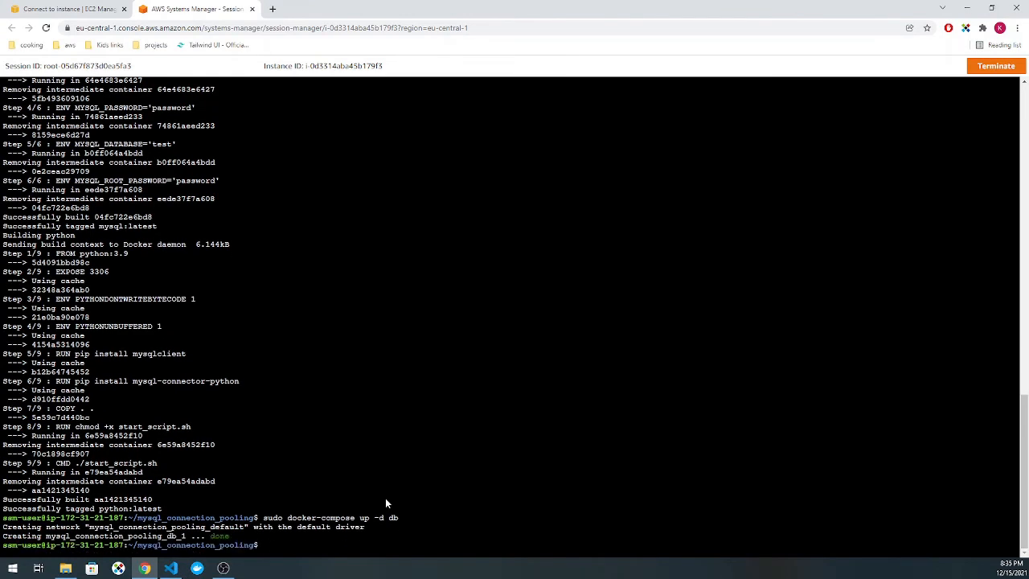
Step: Run sudo docker-compose up python against the fresh database and read the new average processing time
text(sudo docker-compose up -d db)
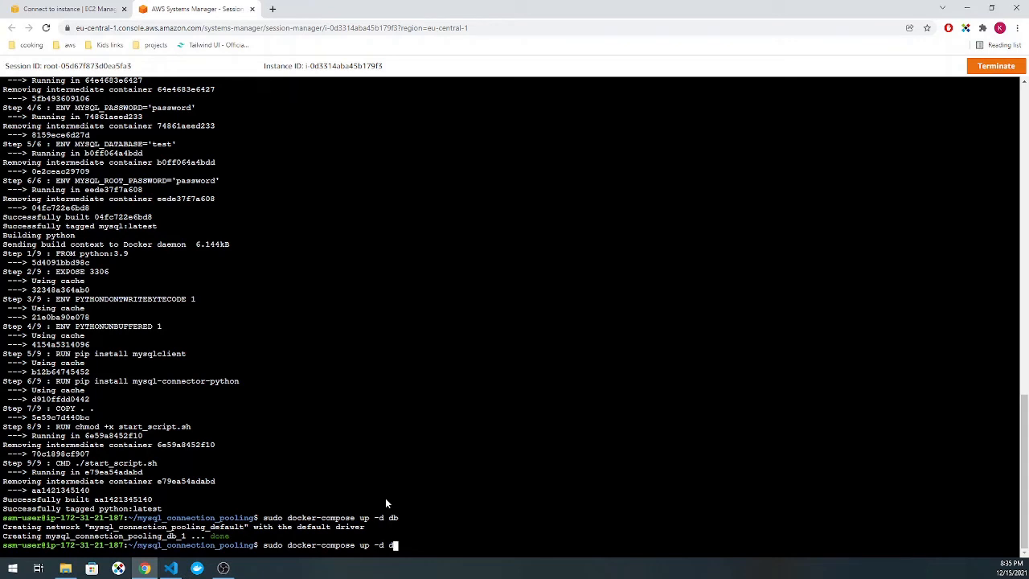
key(Backspace)
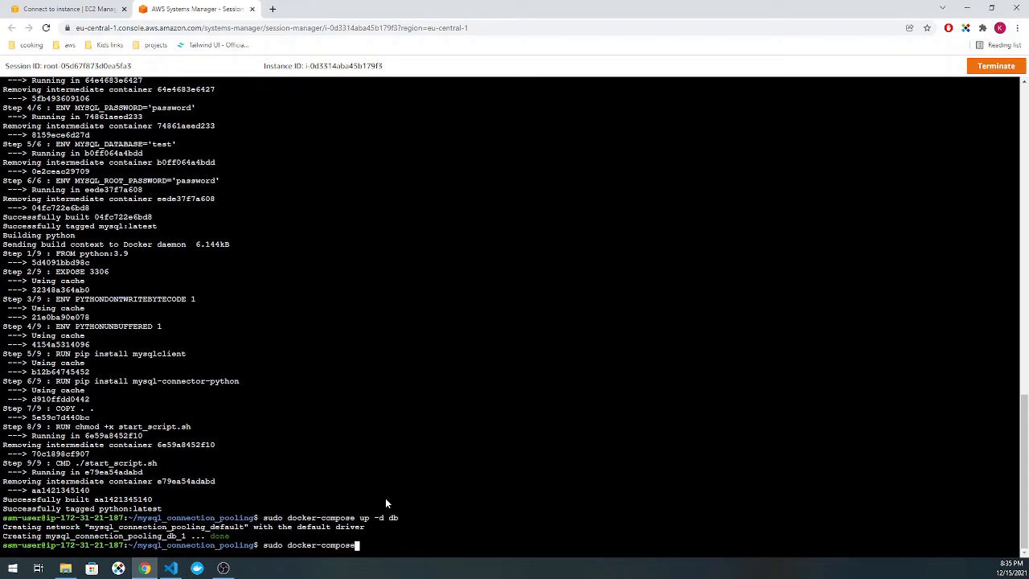
text(build)
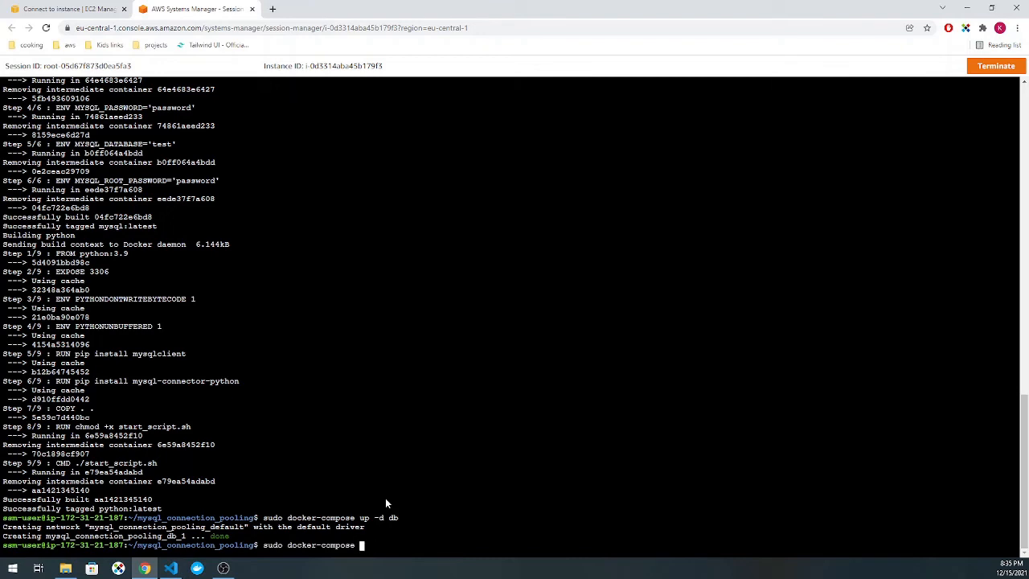
text(u)
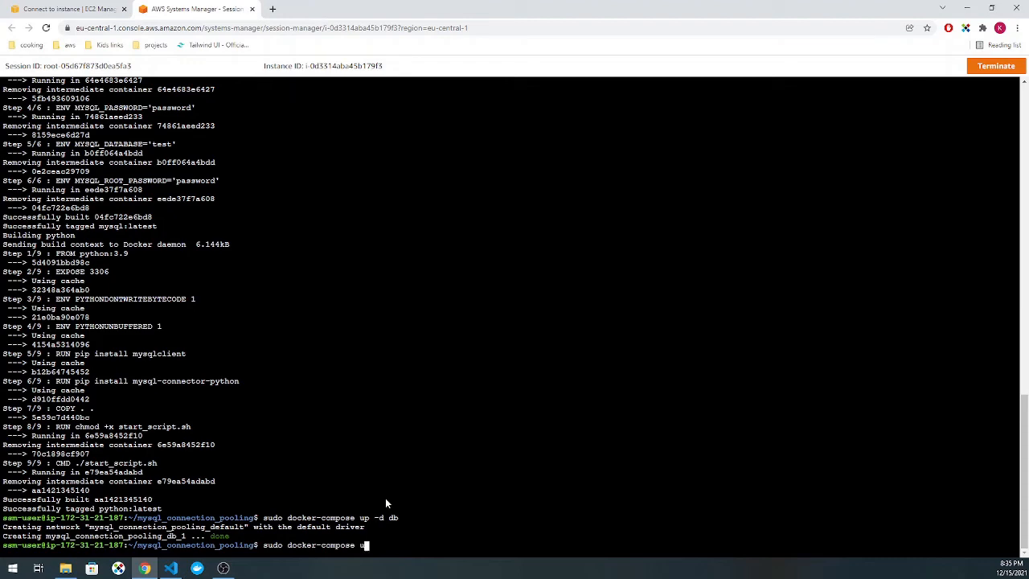
text(python)
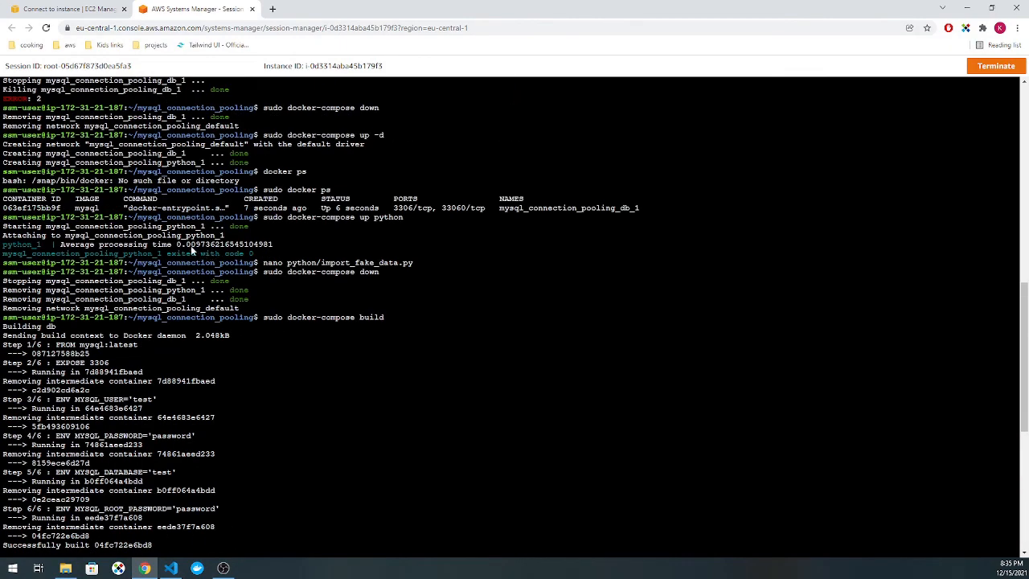
scroll(down, 3)
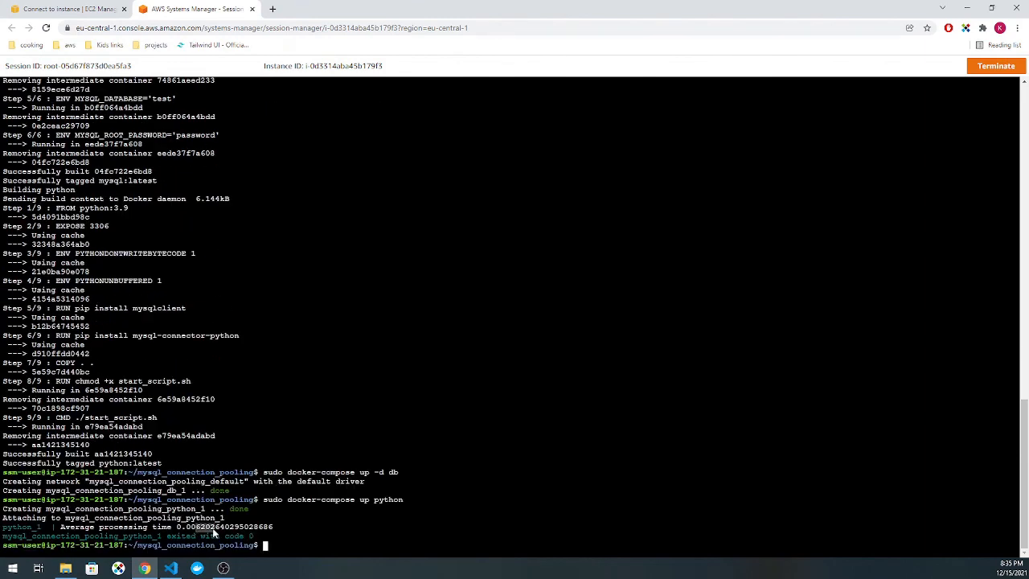
mouse_move(276, 529)
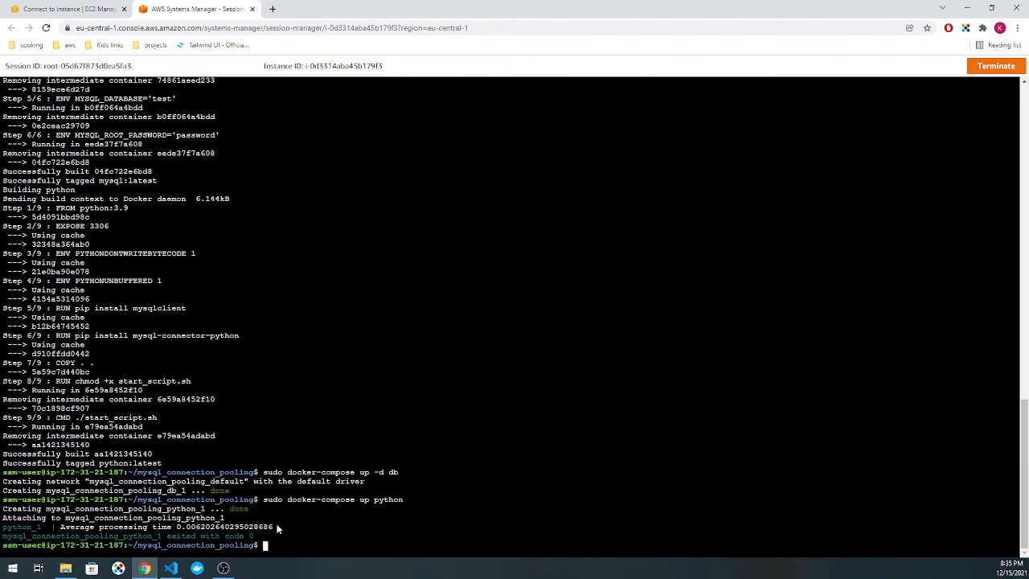